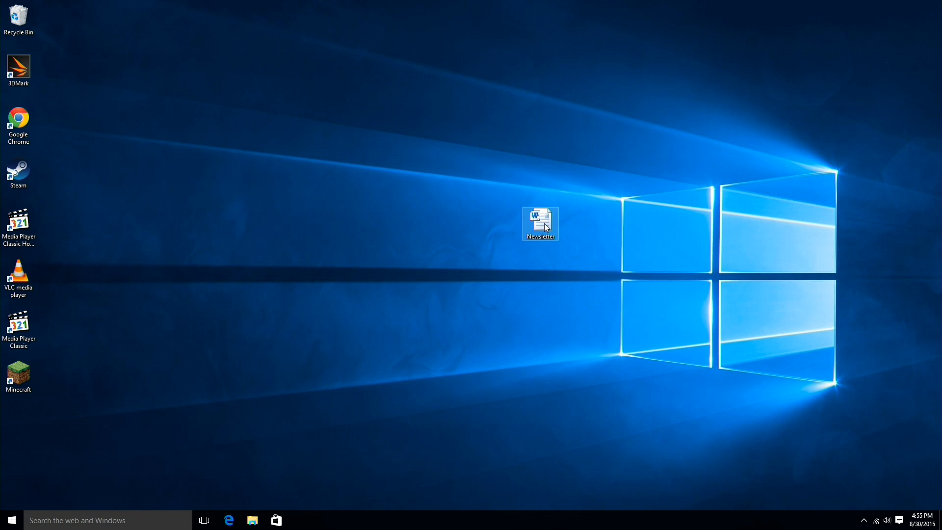
Open the Newsletter document from the desktop in Microsoft Word
double_click(539, 224)
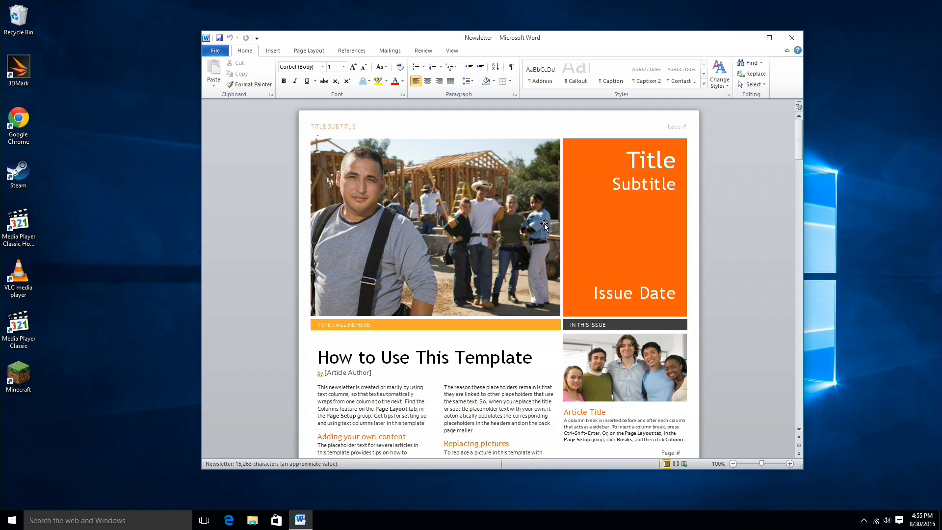
Scroll through the newsletter template down to page 3 with the Formatting Tips article
scroll(down, 3)
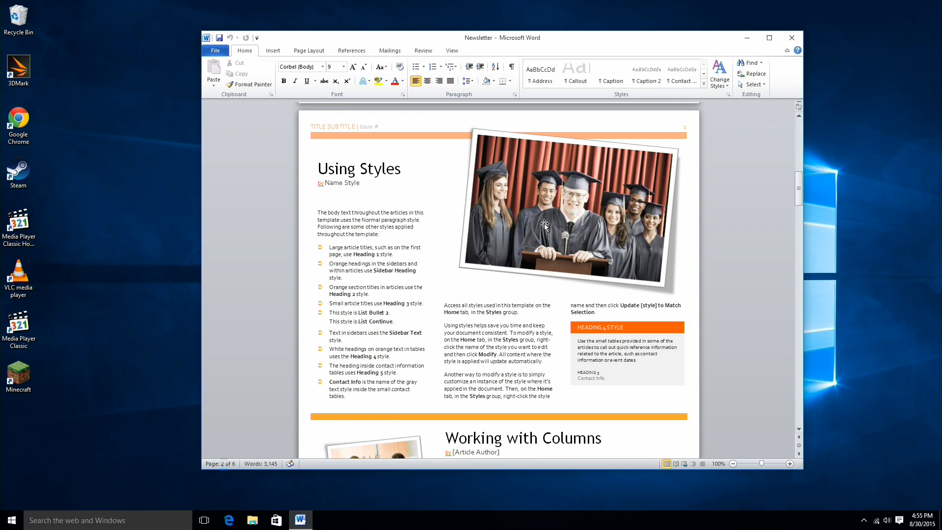
scroll(down, 3)
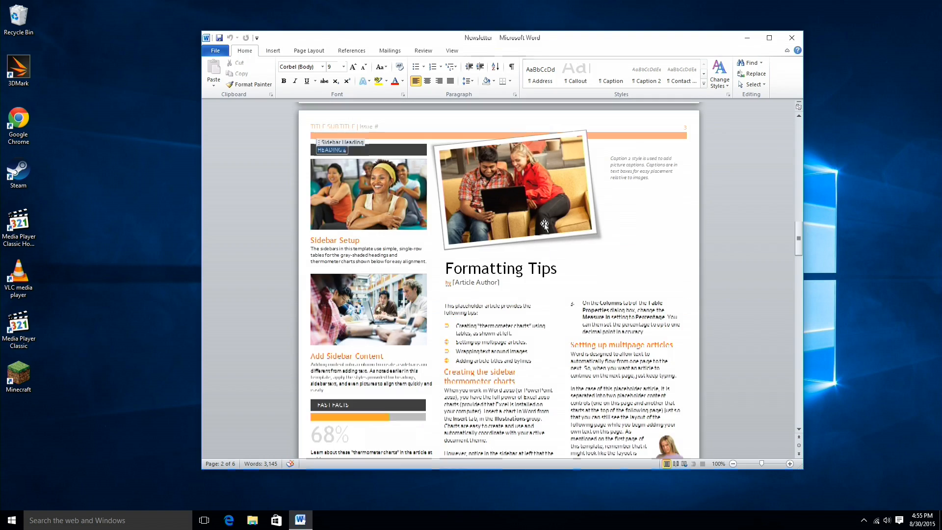
scroll(down, 3)
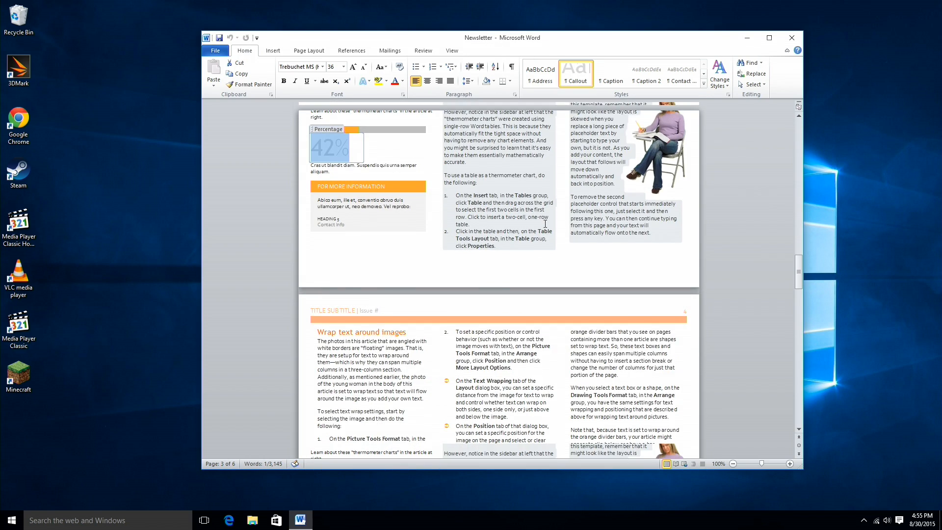
scroll(up, 3)
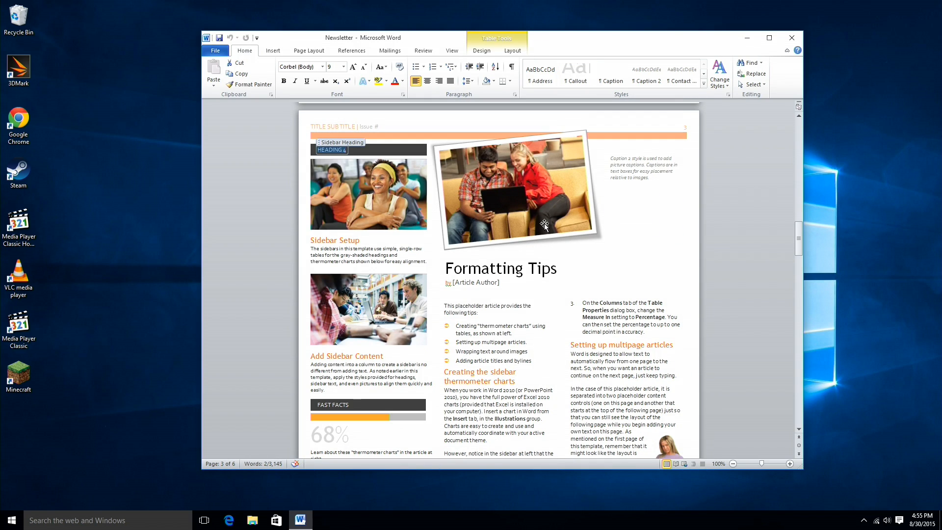
mouse_move(778, 290)
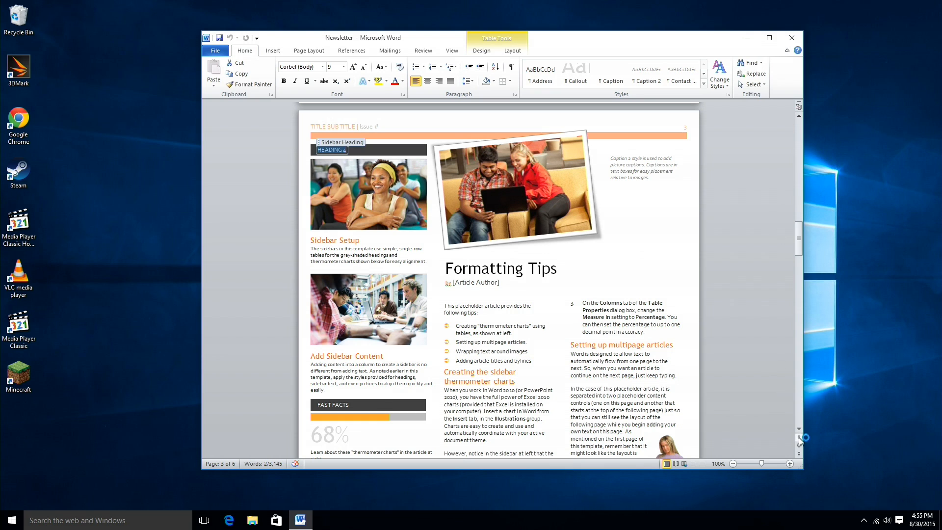
scroll(down, 3)
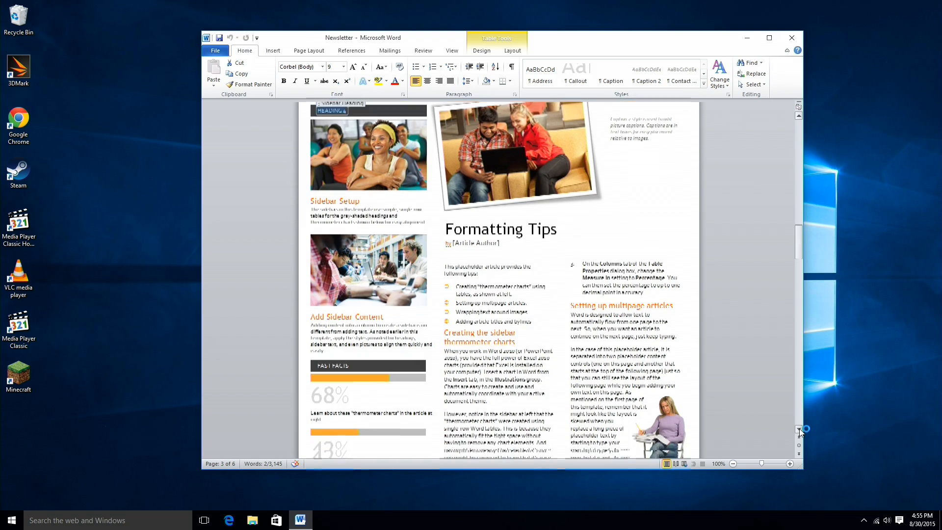
scroll(down, 3)
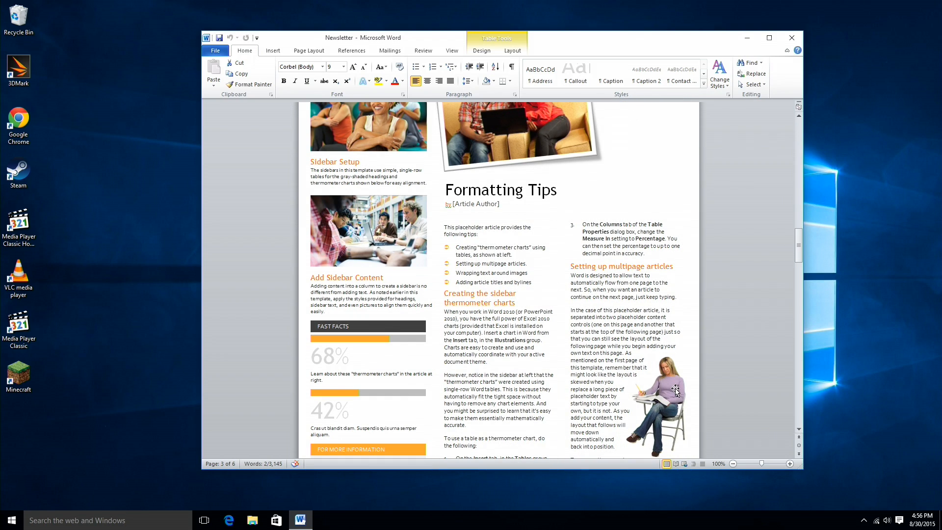
click(646, 397)
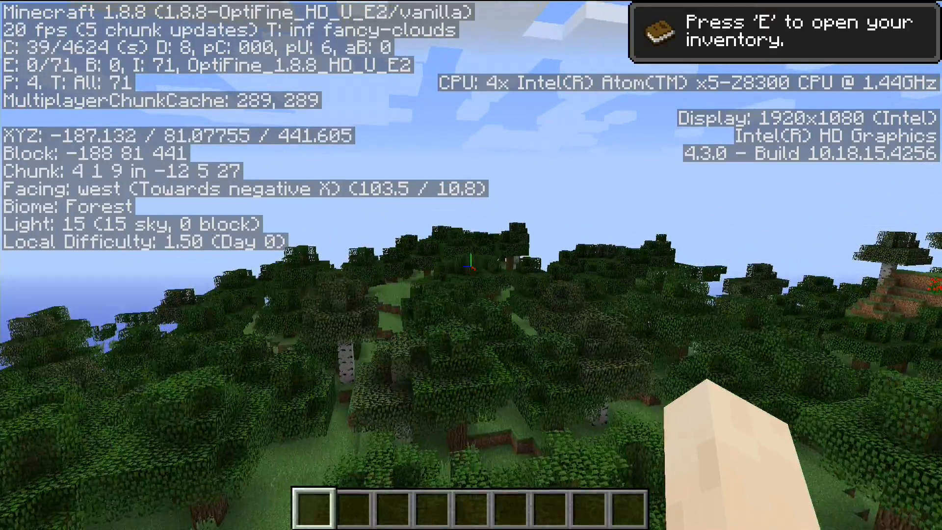
mouse_move(471, 265)
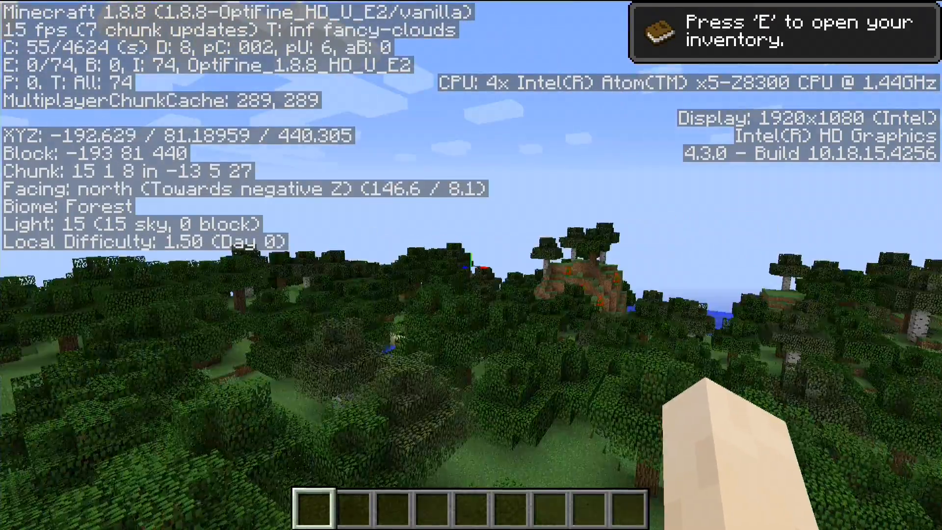
mouse_move(472, 265)
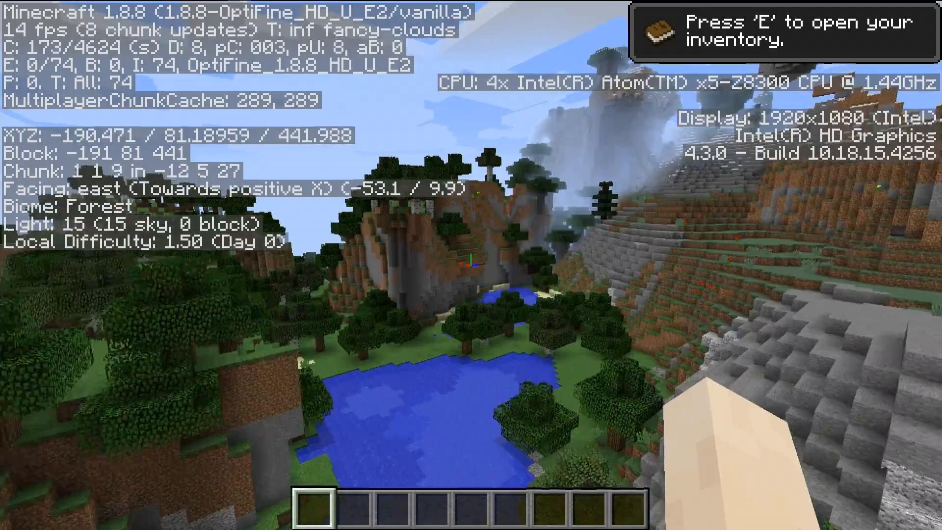
mouse_move(471, 265)
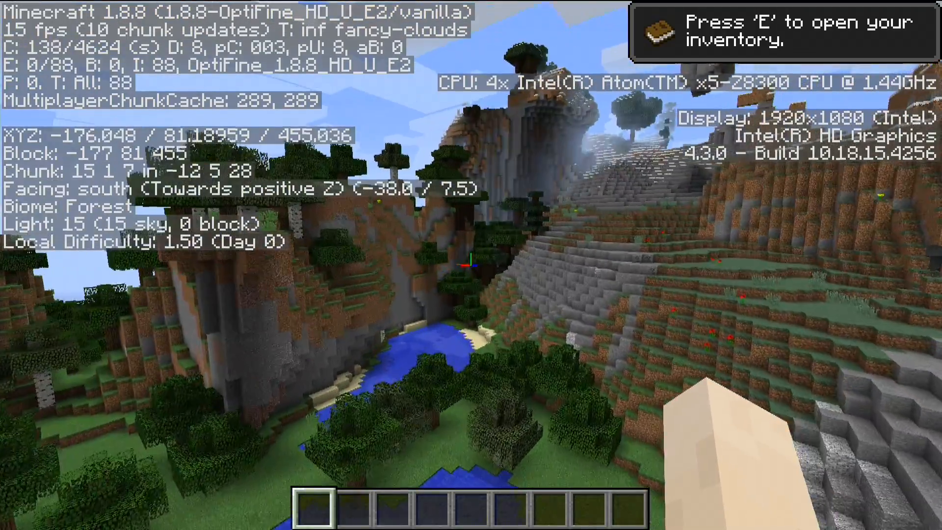